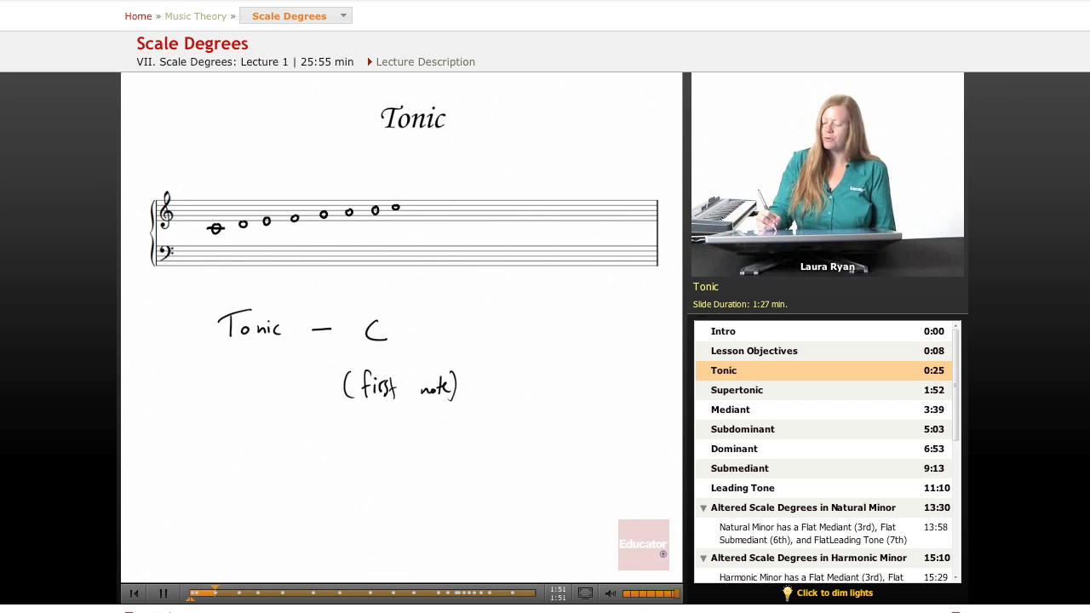
- Play the Scale Degrees lecture through the Tonic and Supertonic slides until the Mediant slide appears
left_click(736, 389)
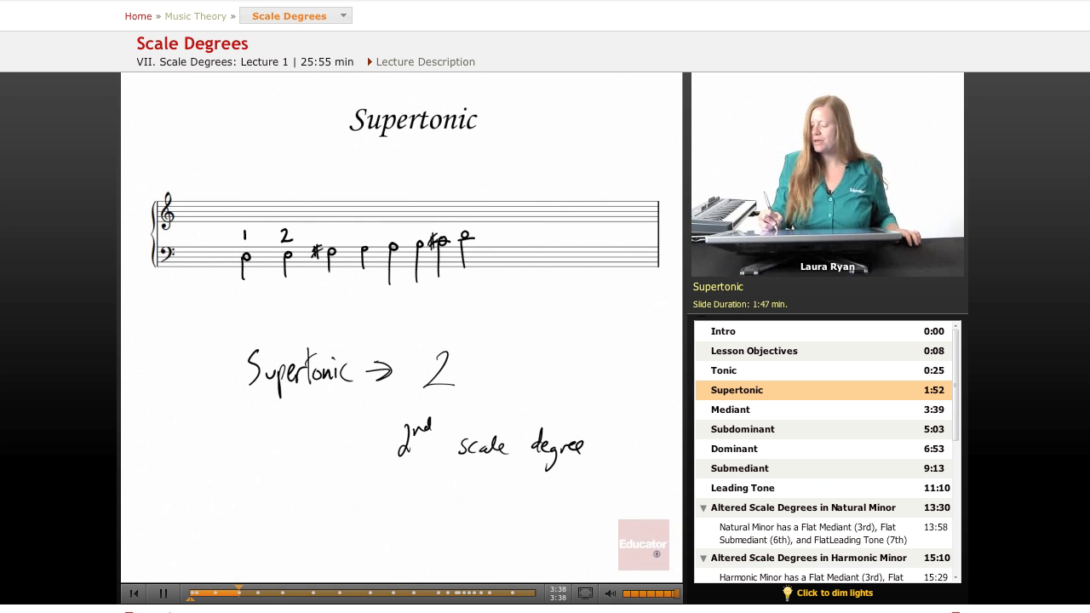
left_click(730, 410)
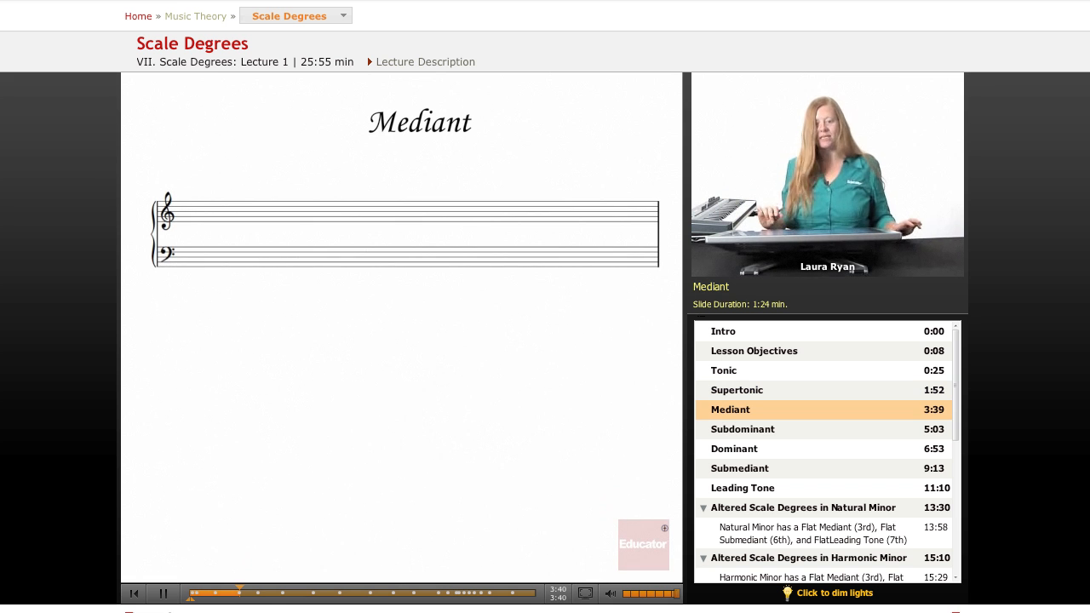